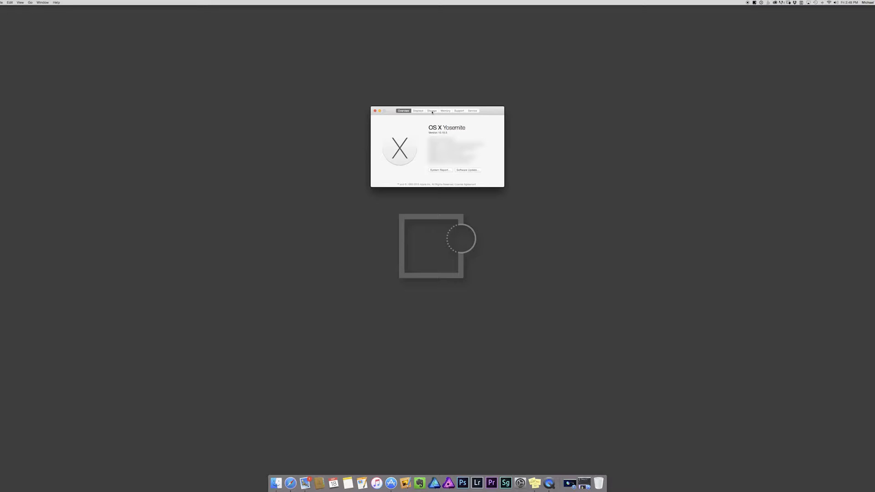
- Show the Storage overview listing Macintosh HD, Boot Camp and the external backup drives
click(432, 110)
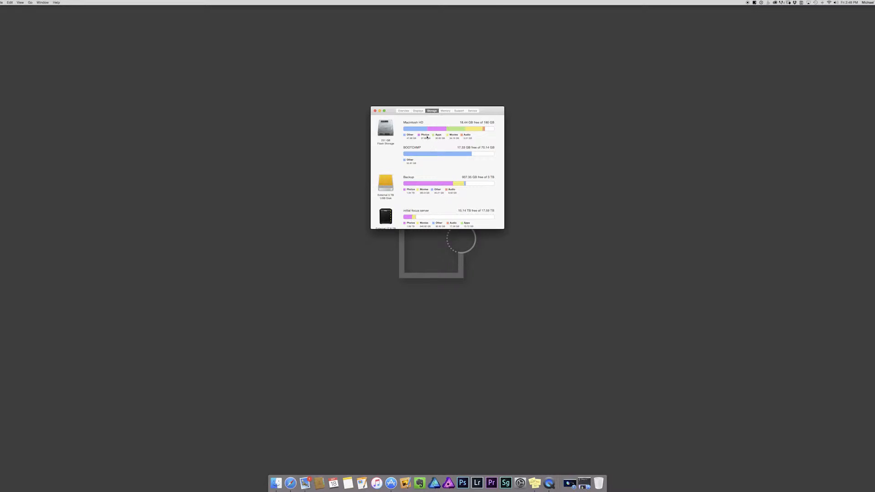
mouse_move(451, 141)
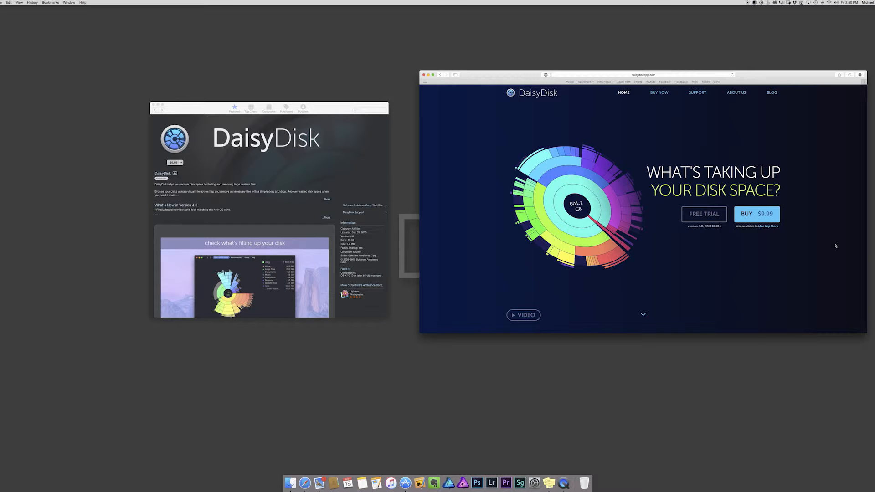
- Scroll down the DaisyDisk website to its How It Works section
scroll(down, 3)
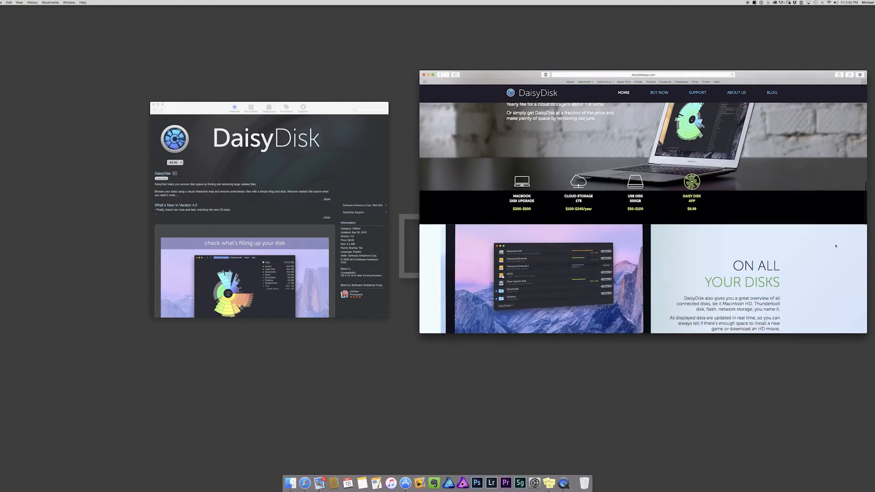
scroll(down, 3)
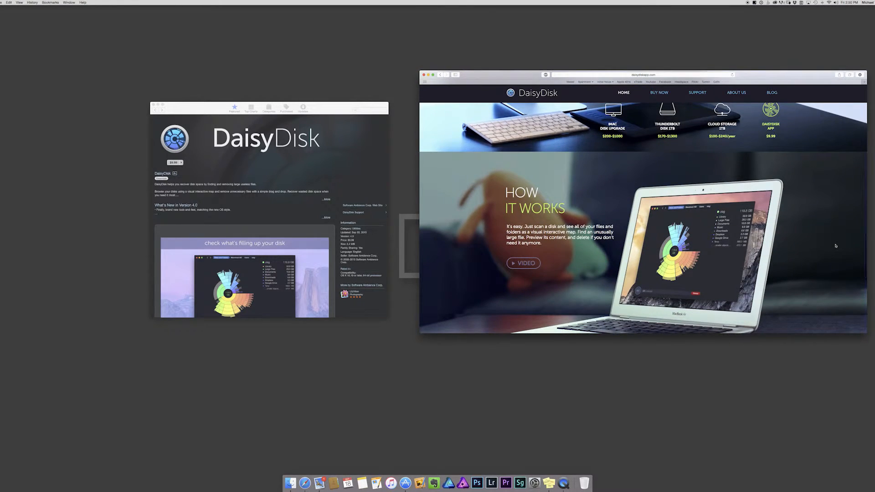
scroll(down, 3)
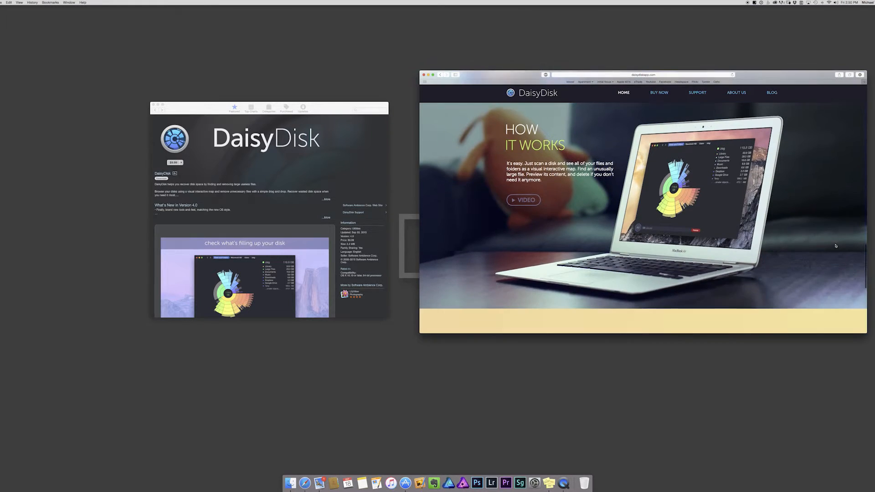
scroll(down, 3)
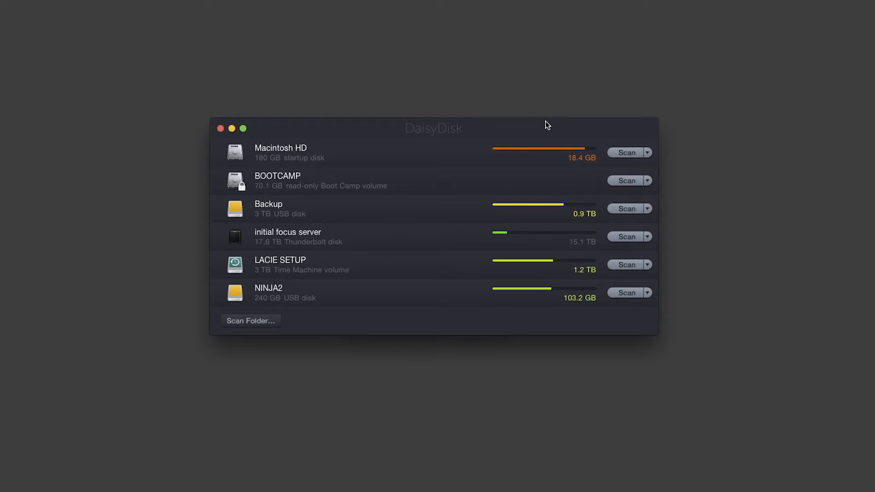
mouse_move(275, 250)
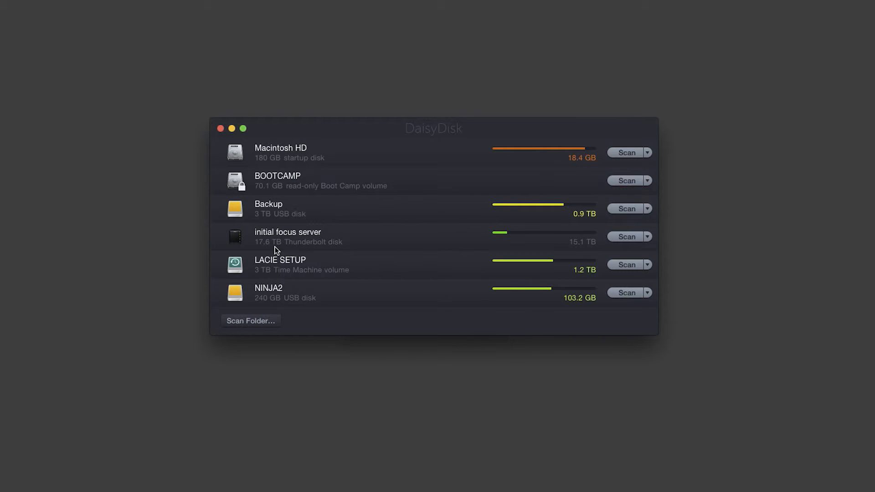
mouse_move(269, 222)
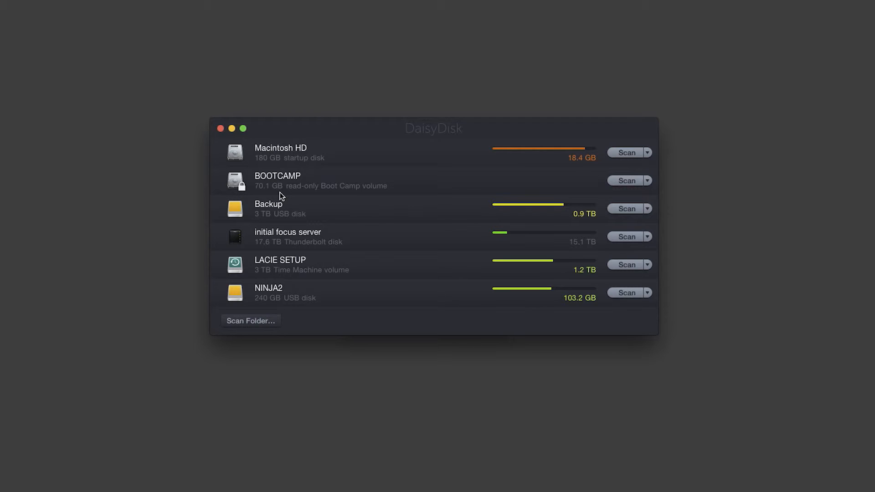
mouse_move(283, 159)
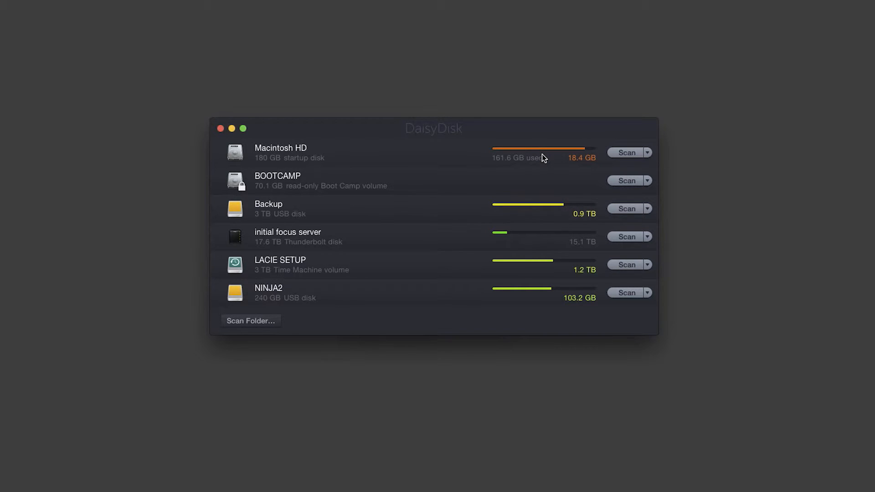
mouse_move(579, 169)
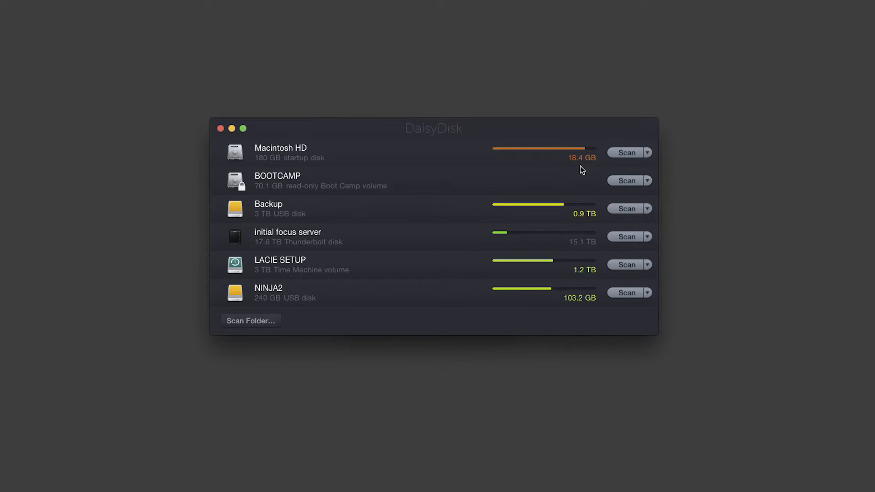
mouse_move(560, 163)
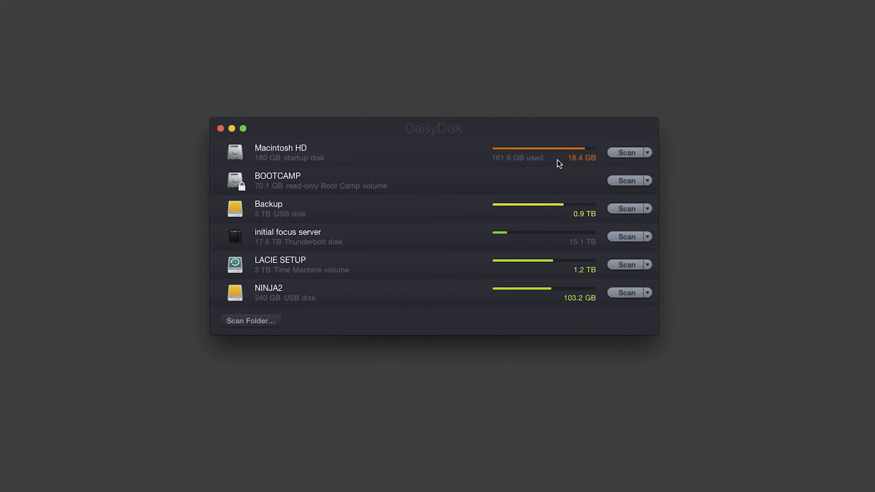
mouse_move(499, 160)
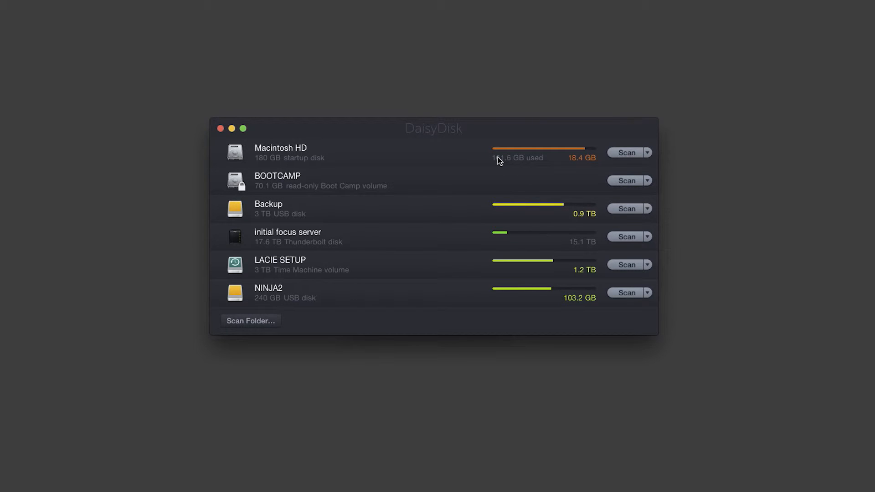
mouse_move(539, 165)
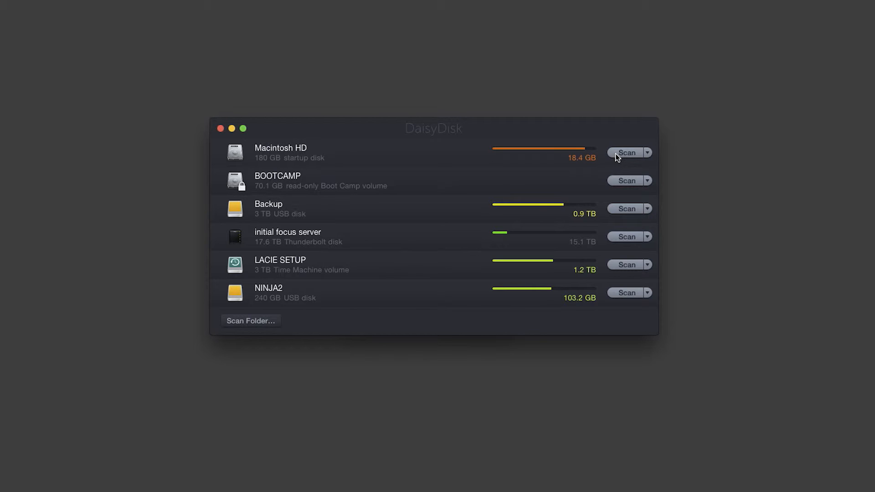
- Scan Macintosh HD, view its sunburst map, then return to the Disks and Folders list
click(626, 152)
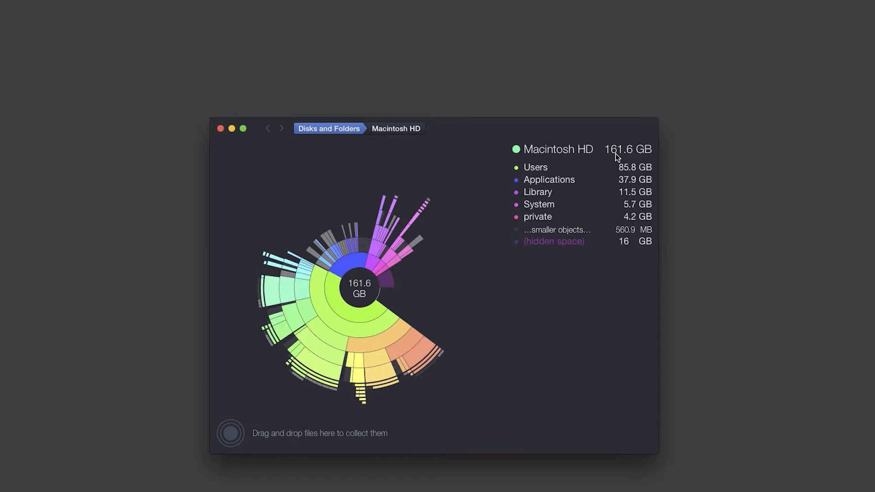
mouse_move(452, 135)
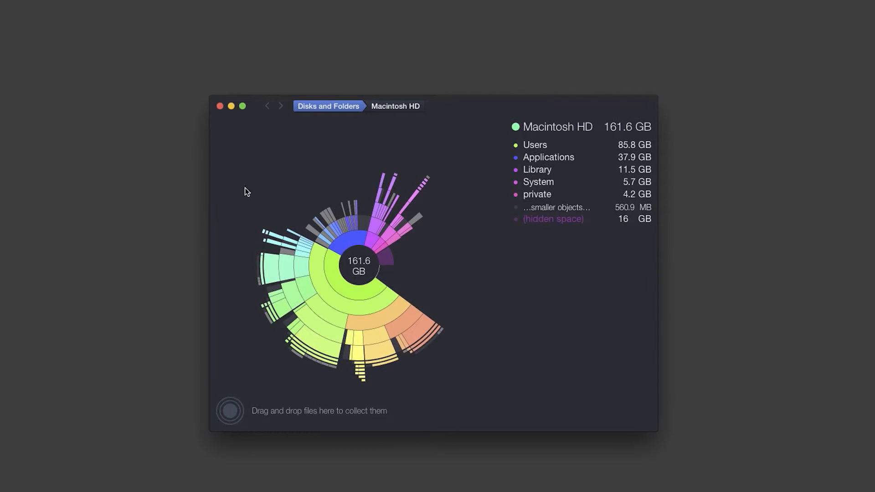
mouse_move(466, 247)
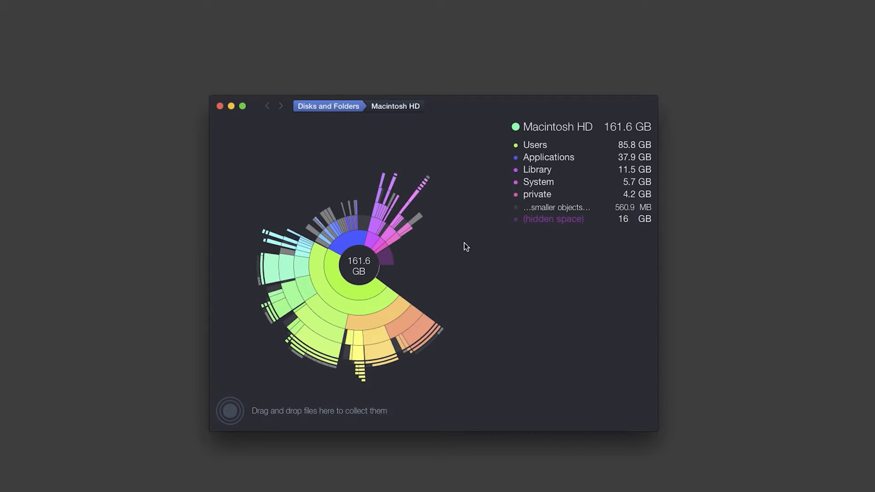
mouse_move(339, 222)
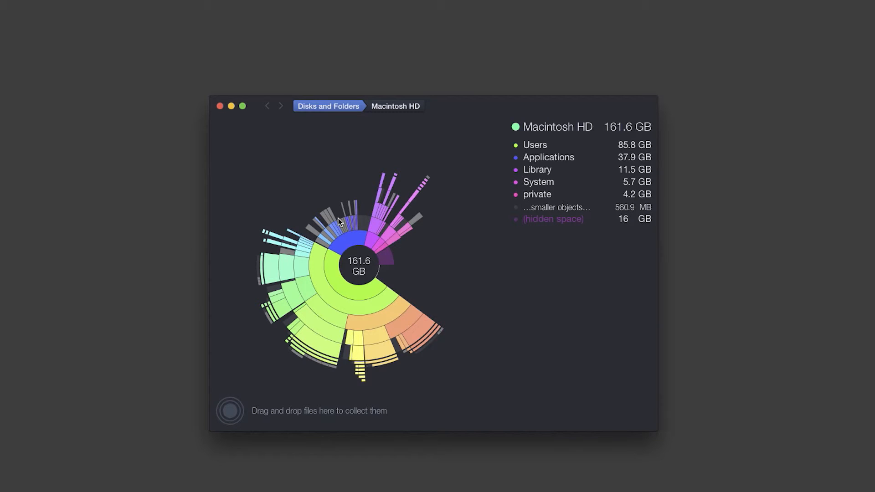
mouse_move(492, 156)
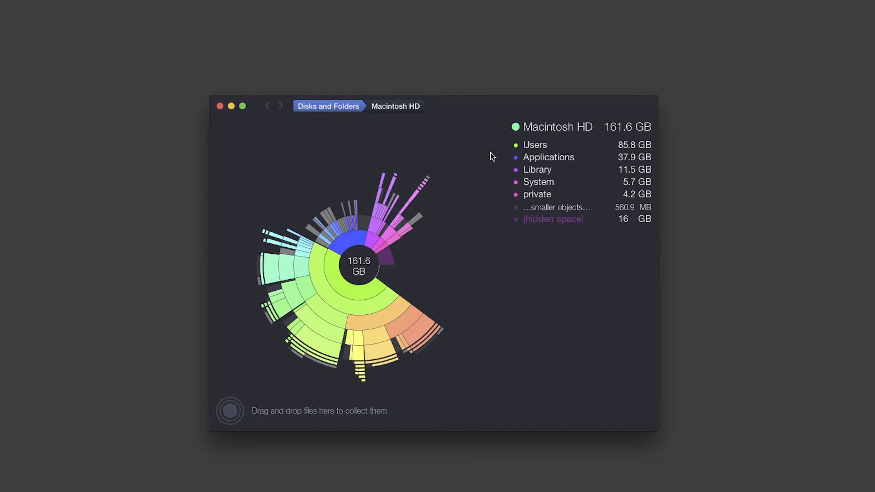
mouse_move(484, 155)
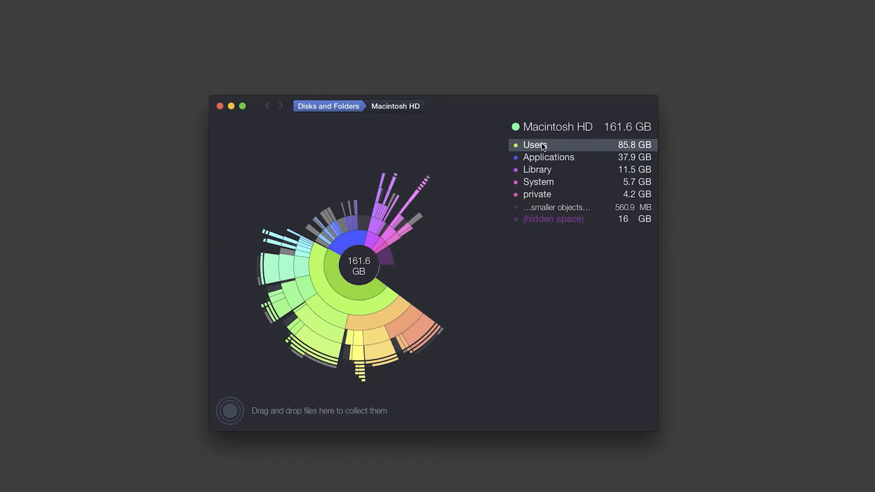
mouse_move(485, 184)
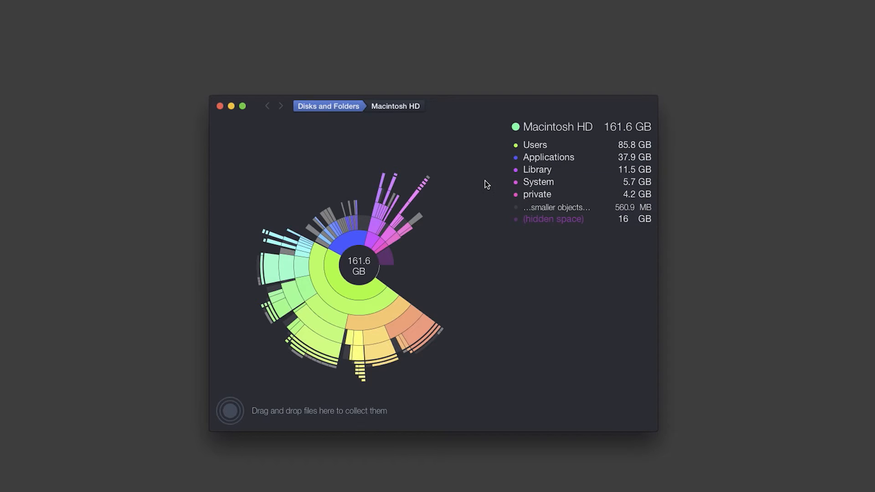
click(375, 239)
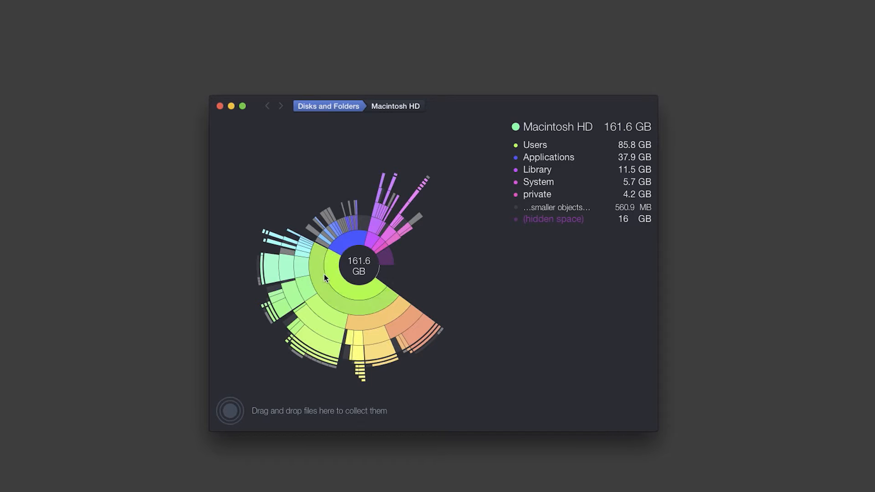
click(329, 279)
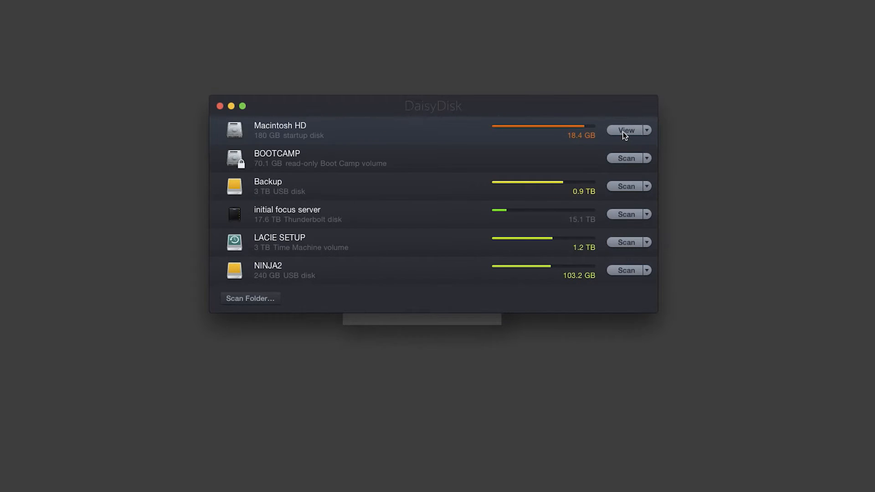
- Reopen the Macintosh HD scan map and go back up to the top-level overview
click(625, 130)
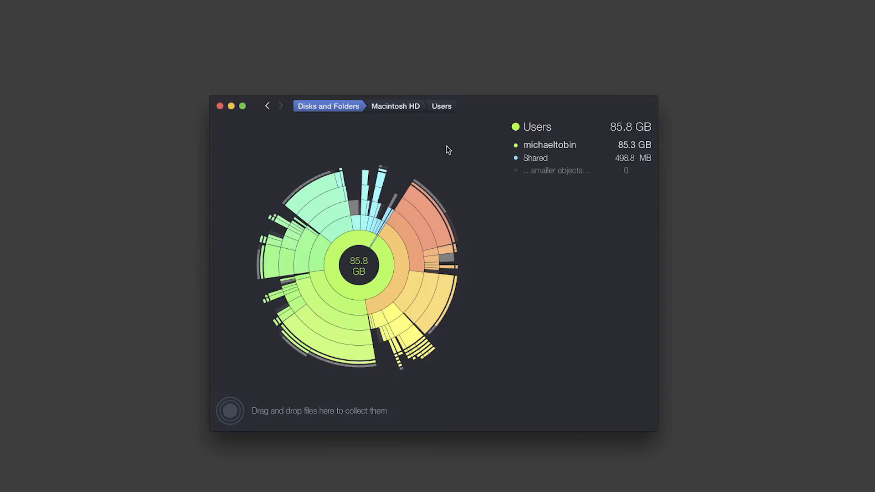
click(395, 106)
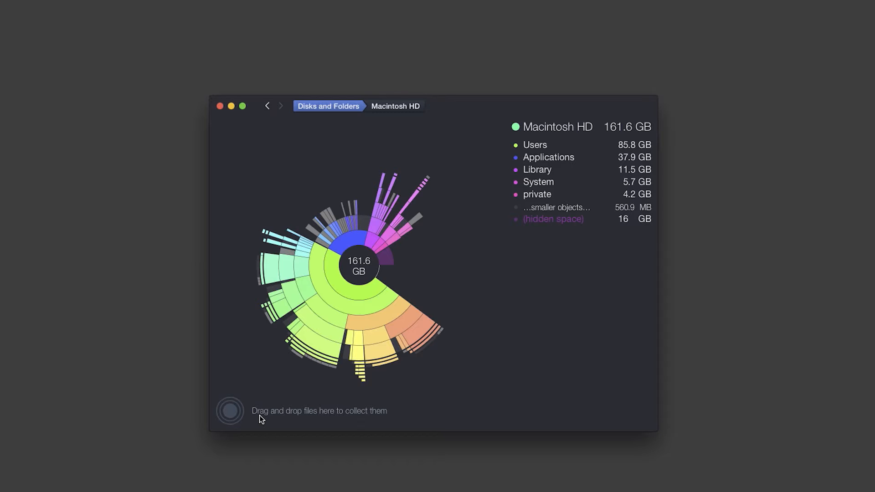
mouse_move(491, 215)
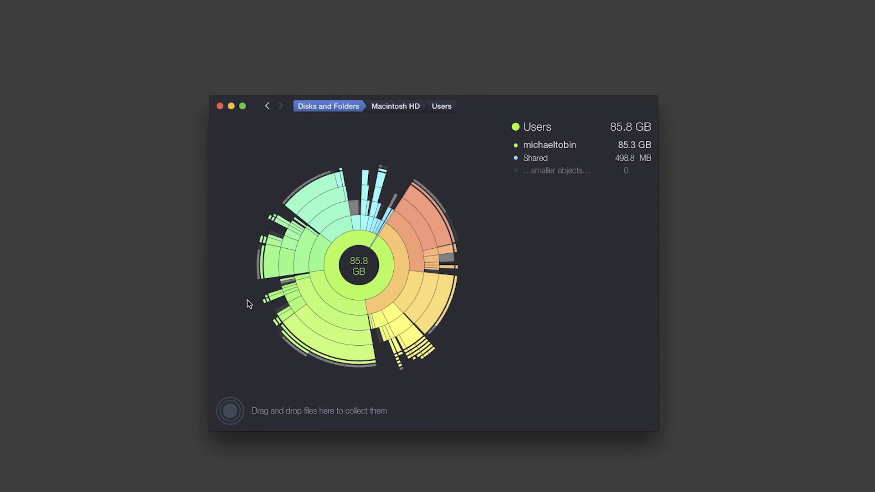
mouse_move(561, 148)
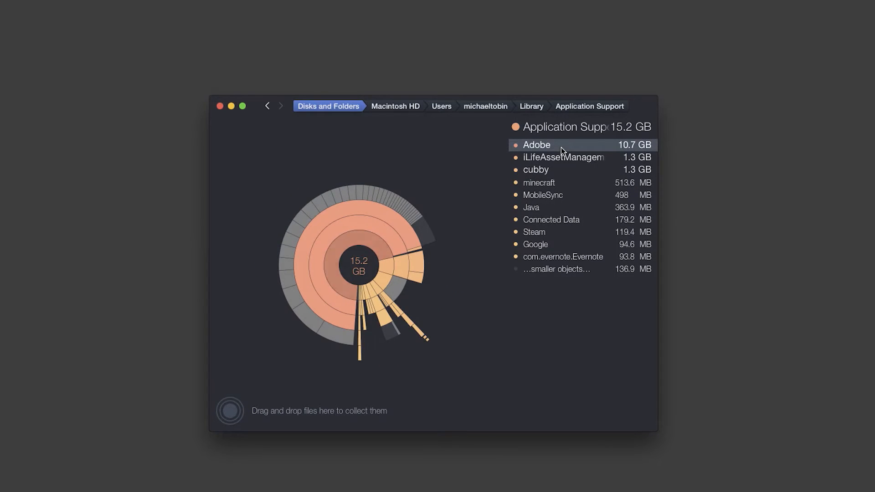
mouse_move(532, 106)
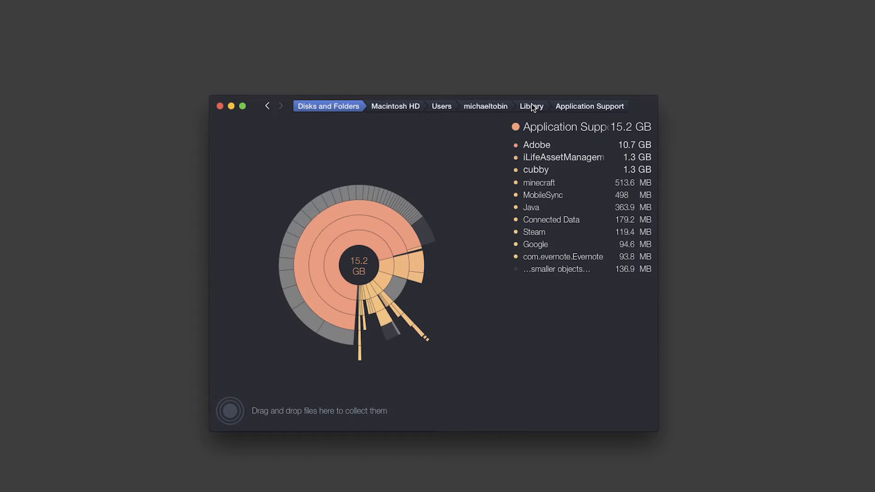
- Go up to Library, expand its smaller objects list, then up to the 85.3 GB home folder
click(531, 106)
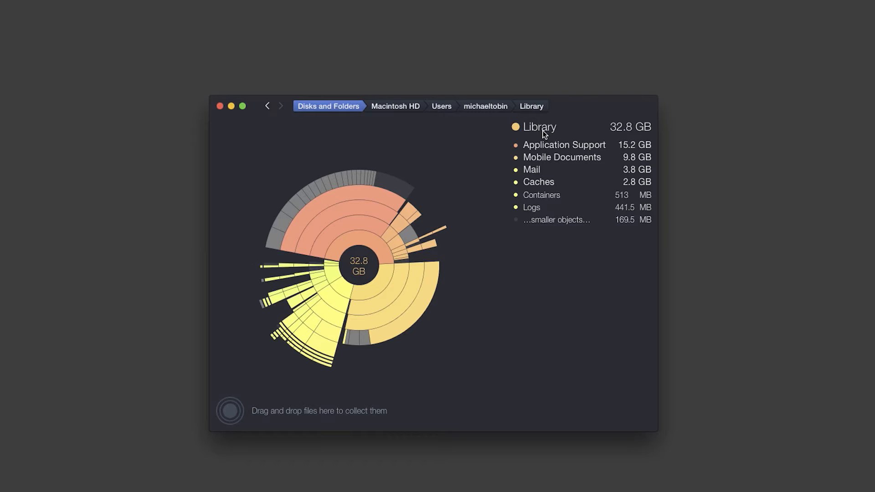
mouse_move(539, 110)
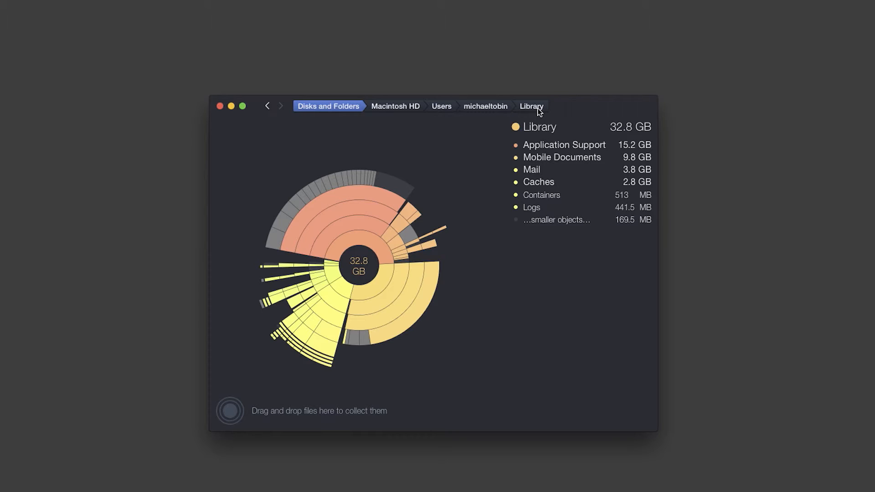
mouse_move(533, 165)
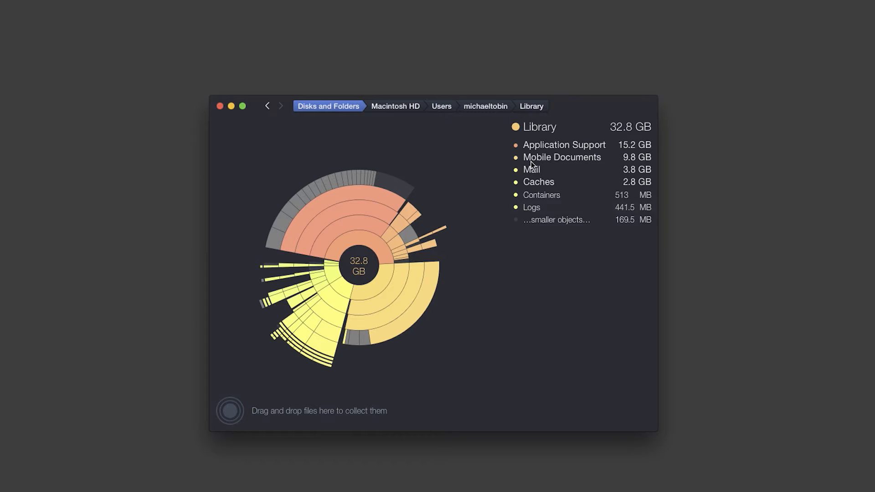
mouse_move(546, 231)
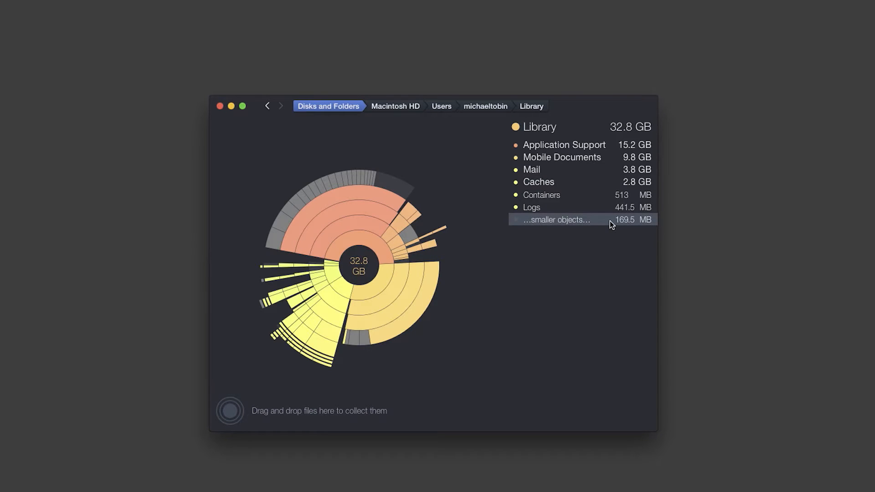
mouse_move(614, 228)
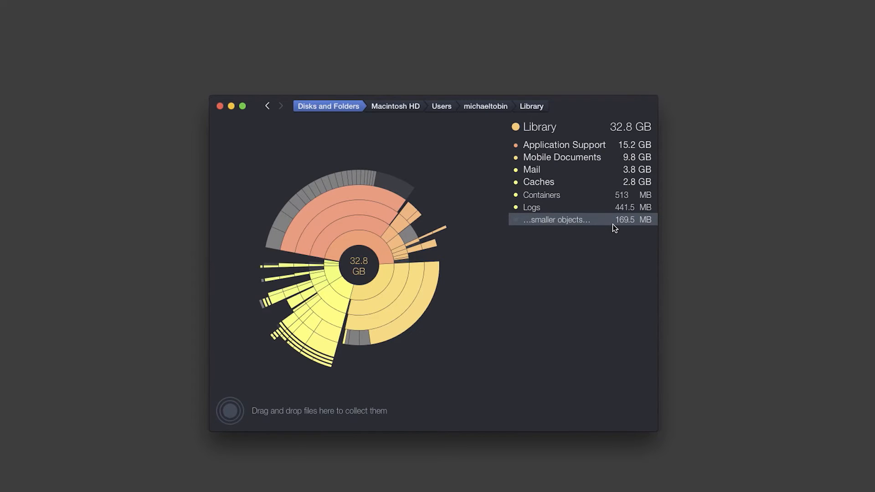
click(555, 219)
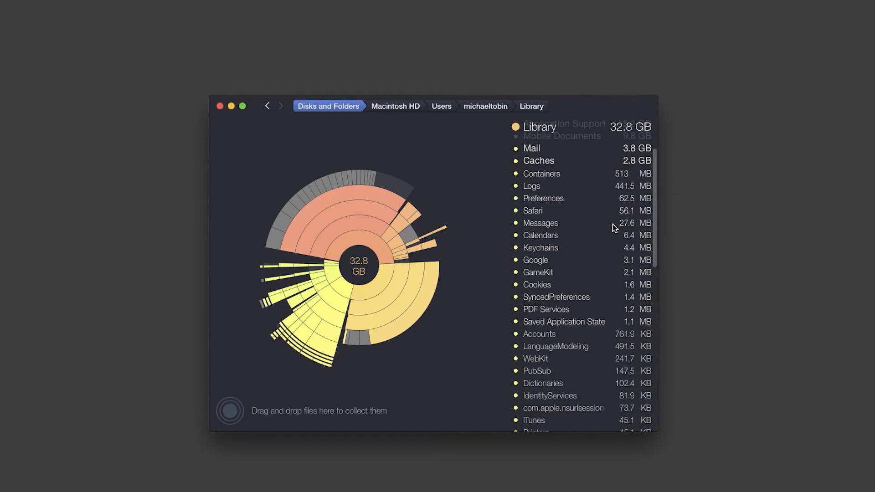
scroll(down, 3)
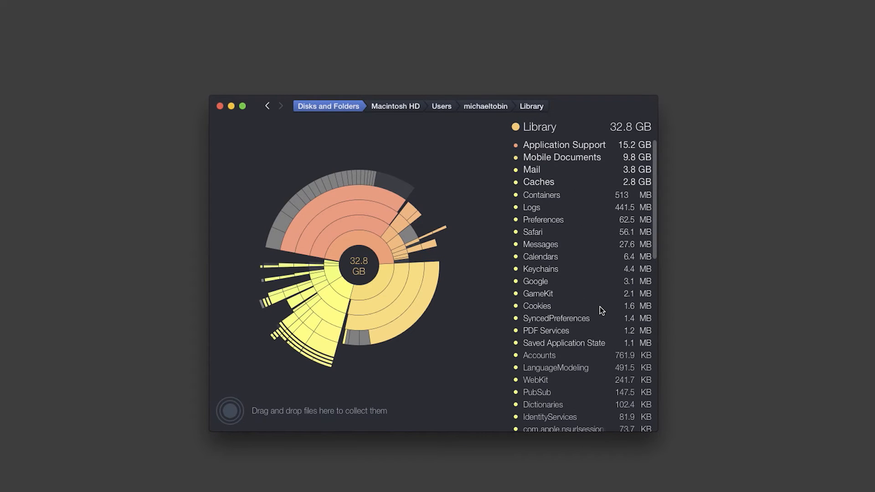
mouse_move(531, 135)
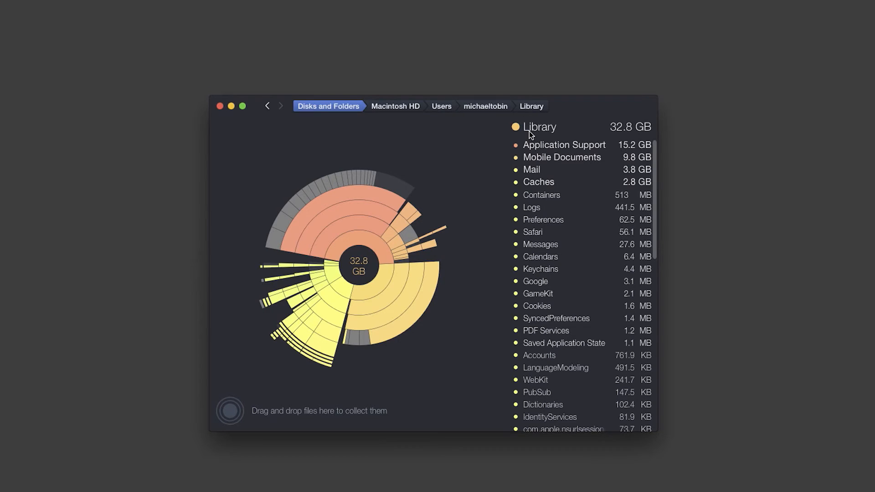
mouse_move(499, 113)
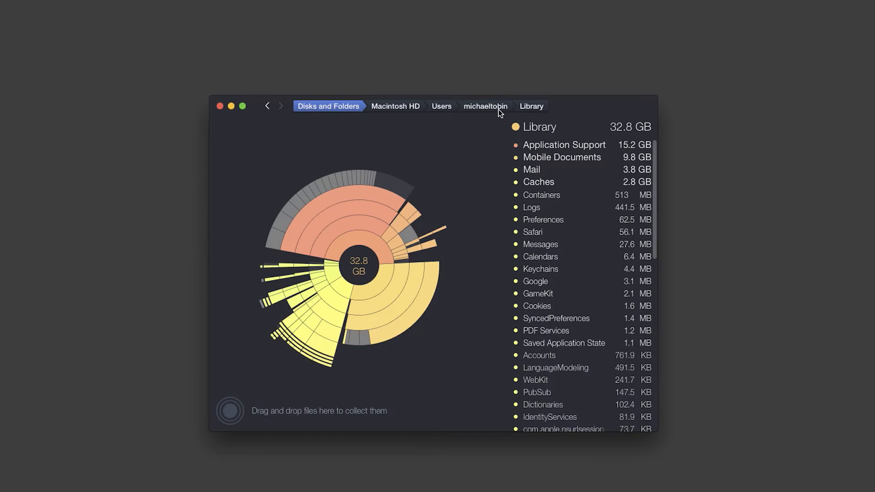
mouse_move(422, 113)
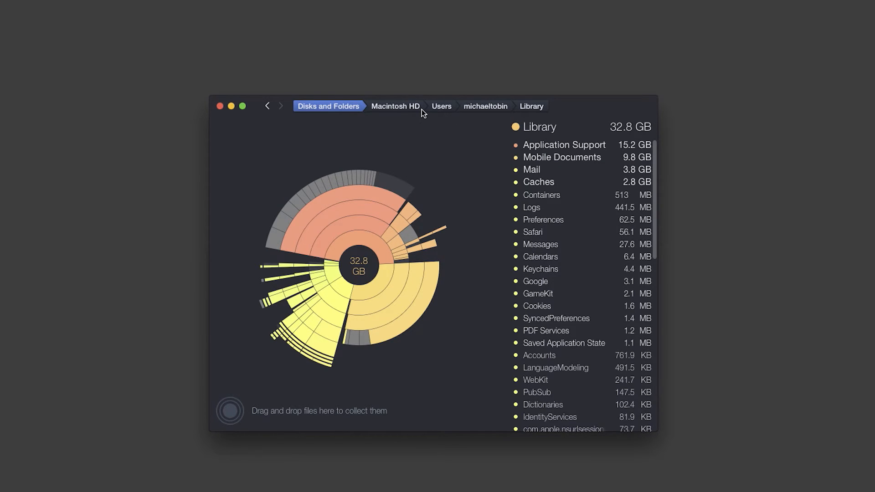
click(485, 106)
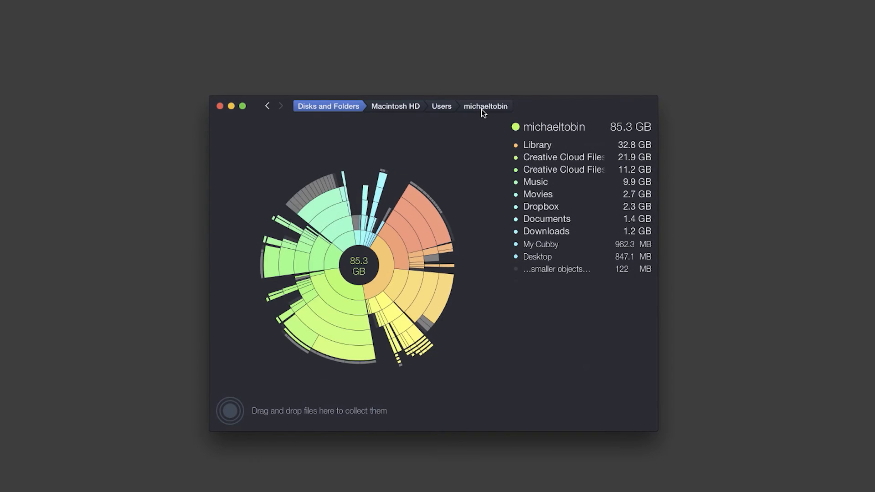
mouse_move(444, 111)
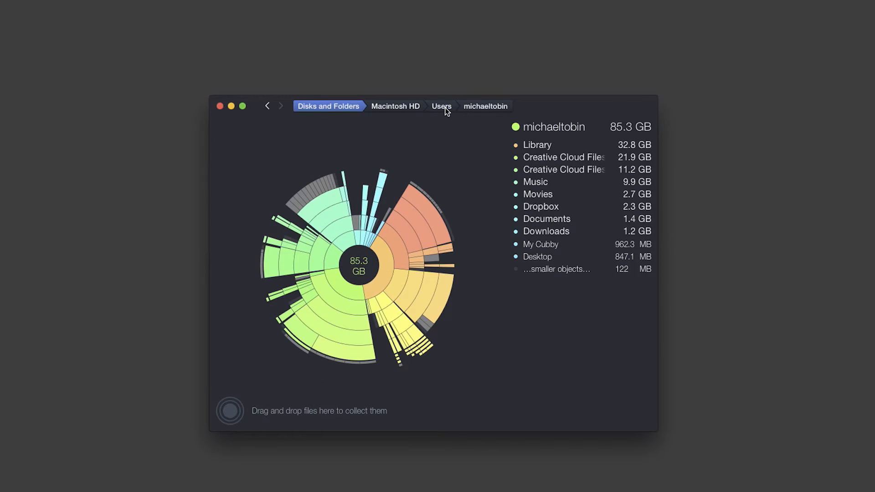
mouse_move(487, 119)
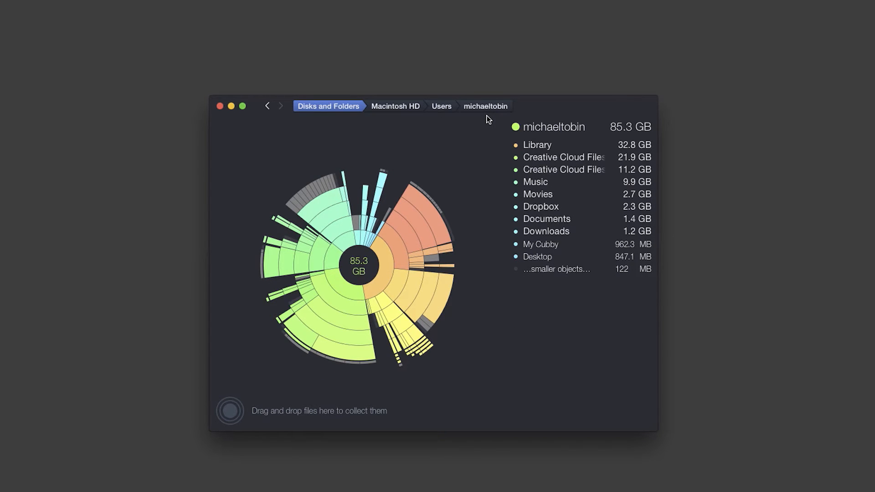
mouse_move(410, 101)
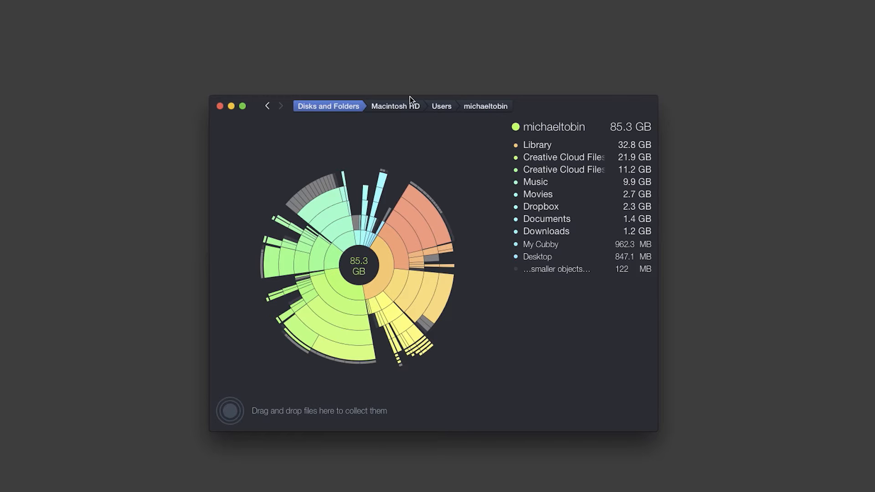
- Go up to the top-level Macintosh HD map showing 161.6 GB used and 16 GB hidden
click(395, 106)
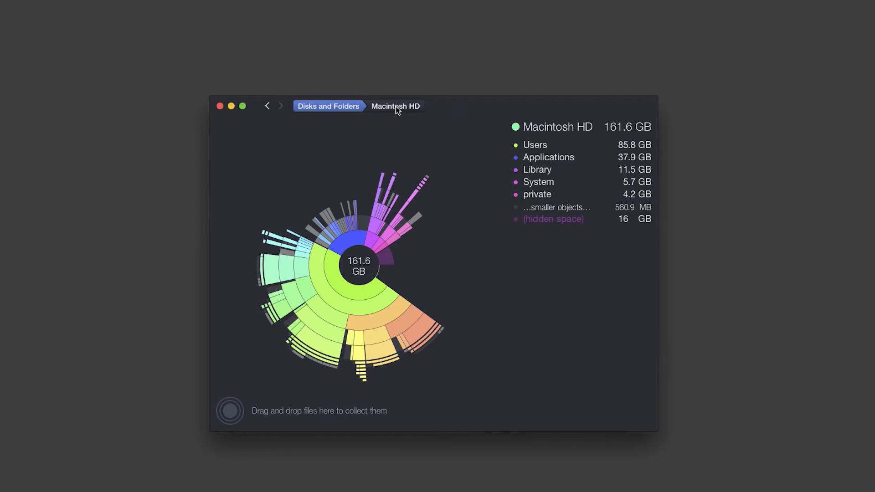
mouse_move(523, 273)
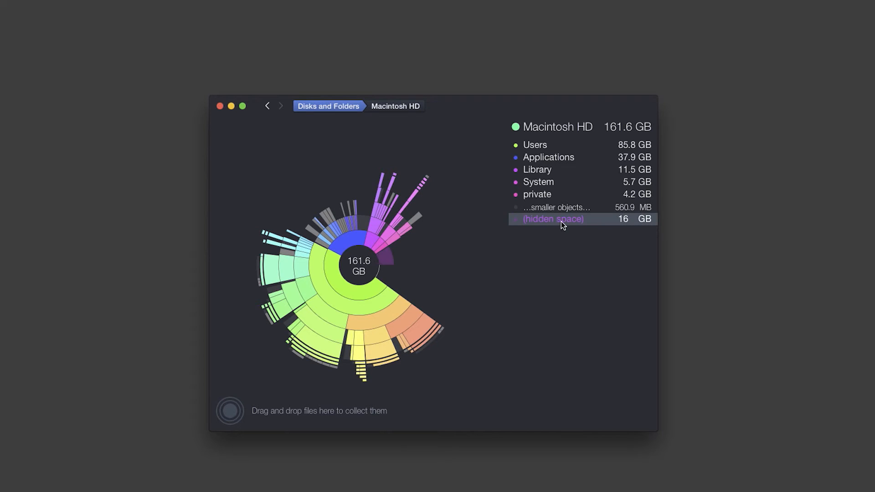
mouse_move(620, 224)
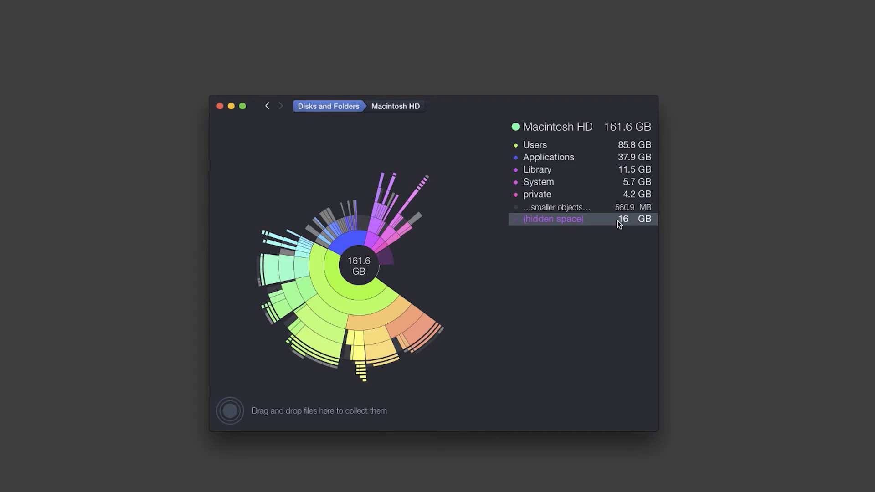
mouse_move(606, 224)
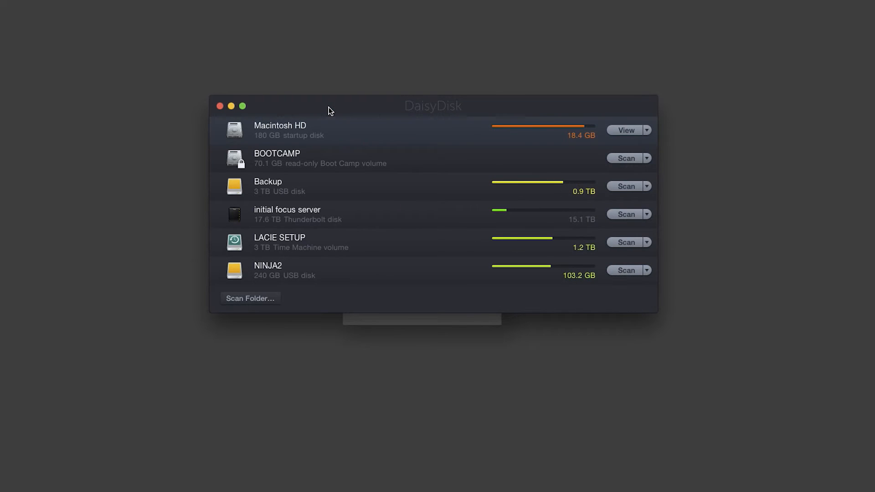
mouse_move(659, 123)
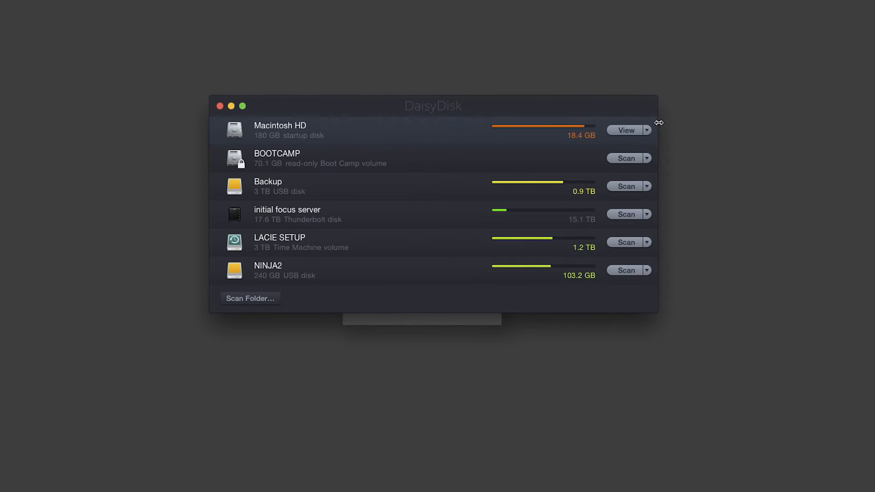
mouse_move(653, 133)
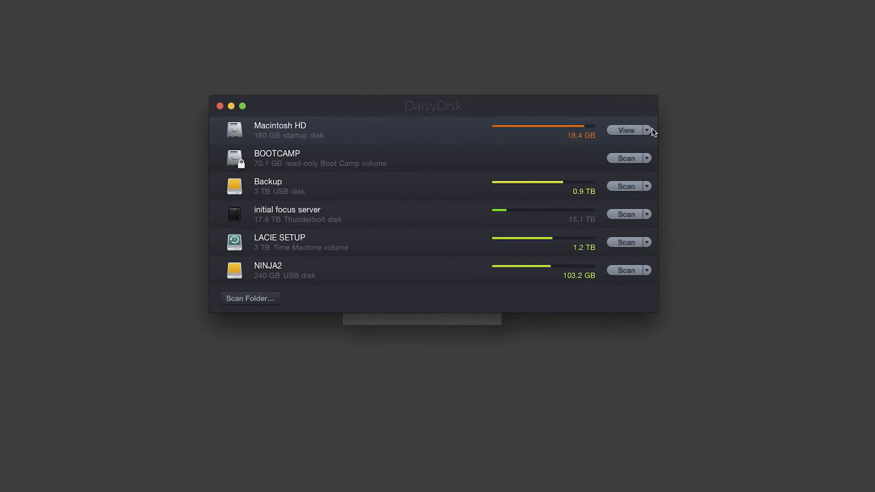
mouse_move(638, 136)
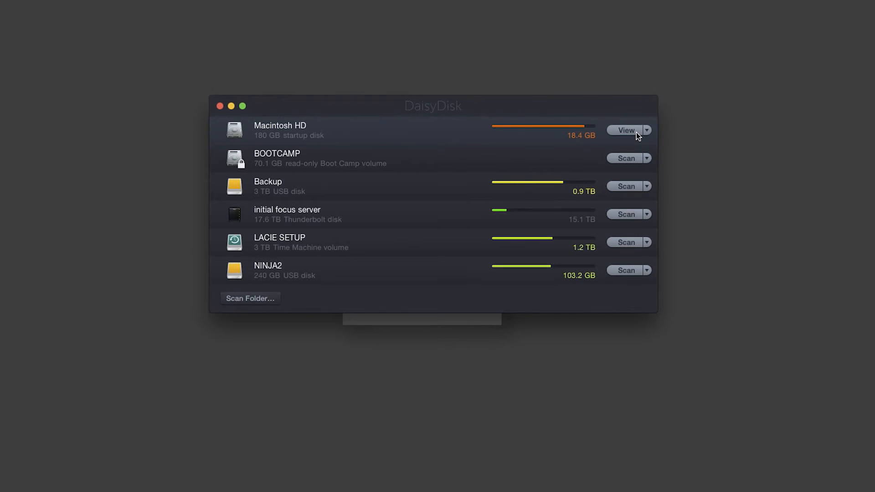
mouse_move(650, 136)
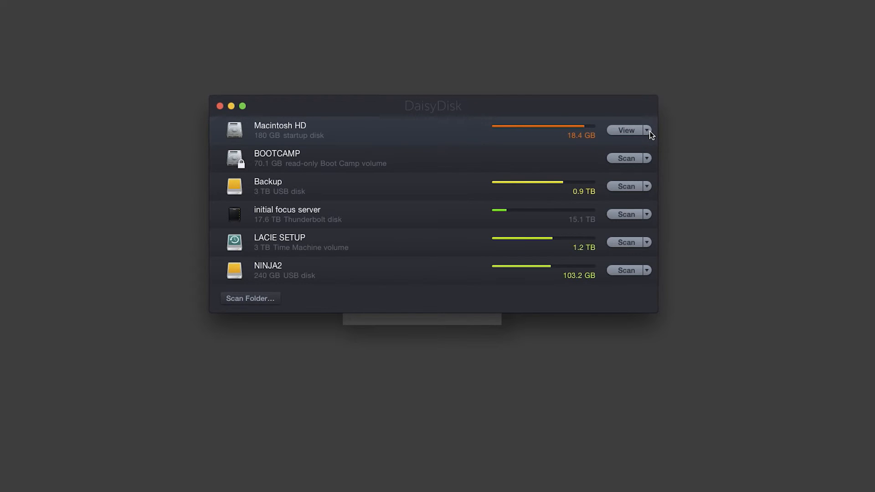
- Run Quick Rescan as Administrator on Macintosh HD so hidden space shows as System and private
click(646, 130)
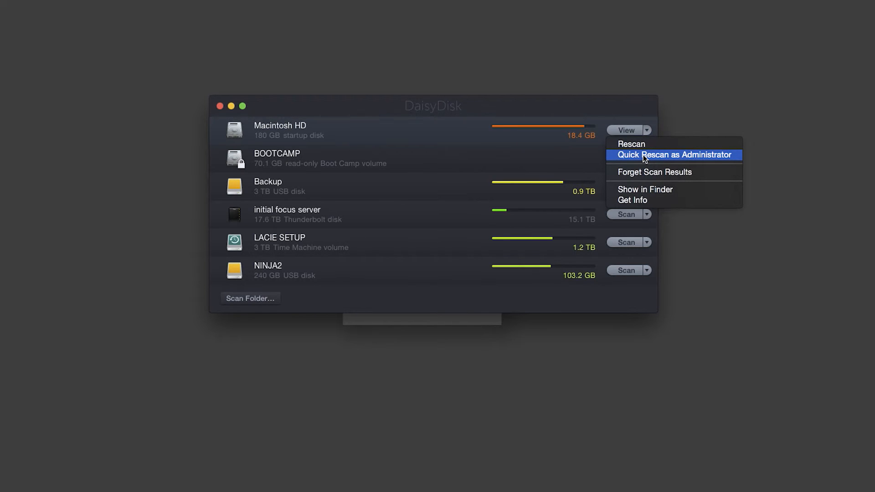
click(673, 155)
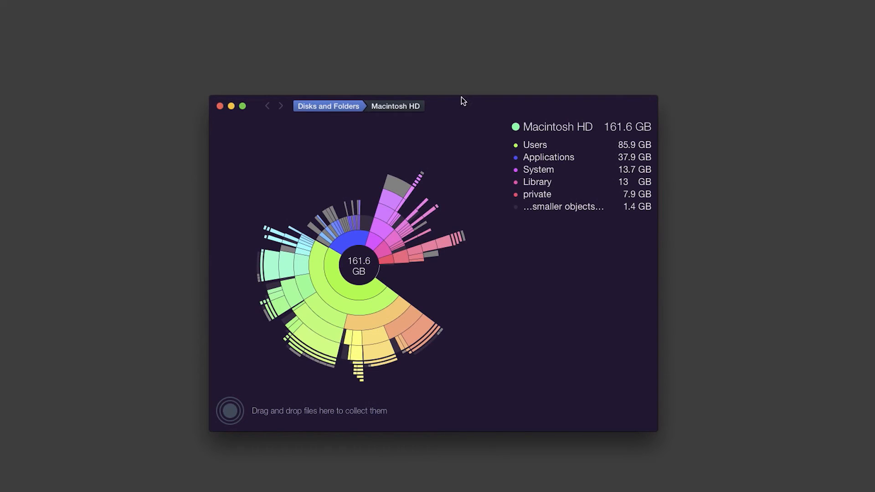
mouse_move(468, 104)
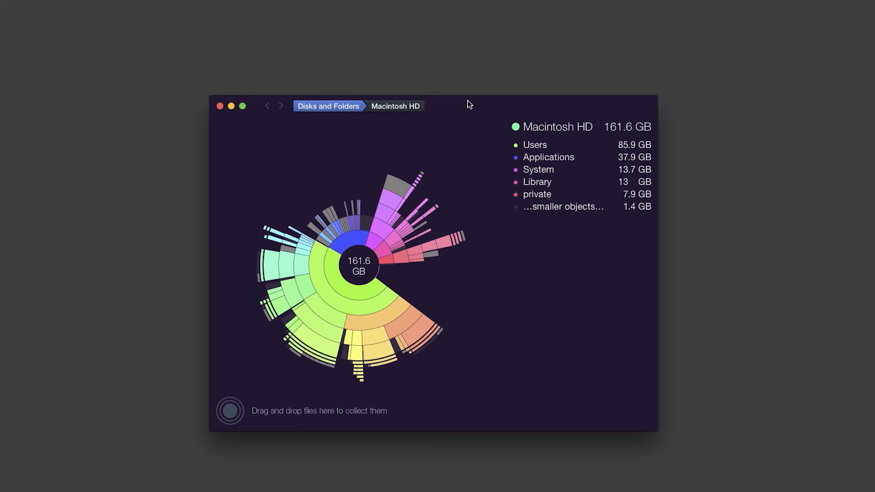
mouse_move(580, 237)
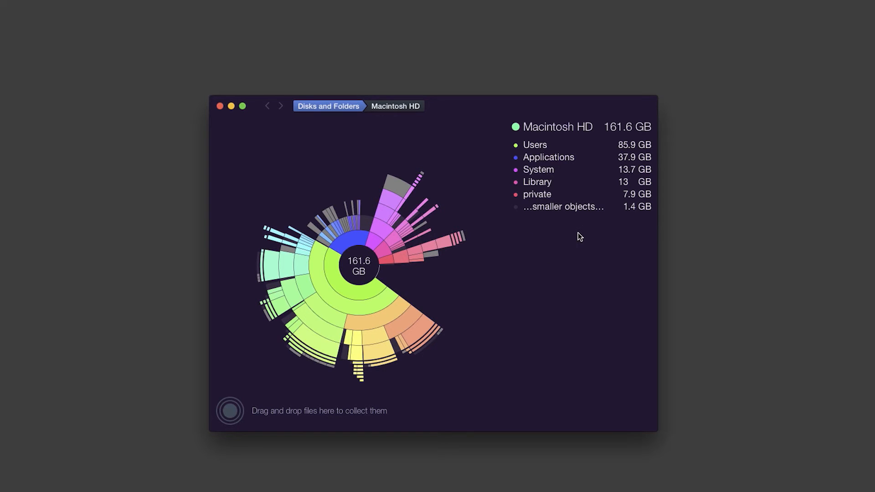
mouse_move(547, 233)
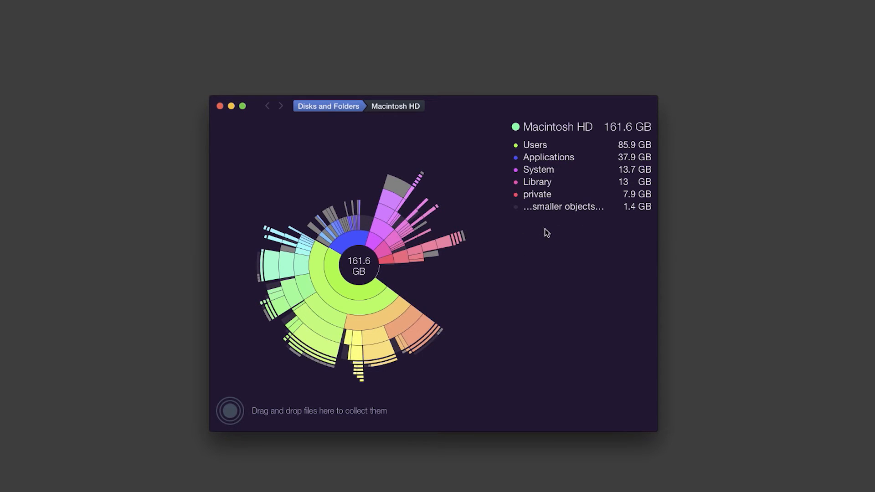
mouse_move(641, 227)
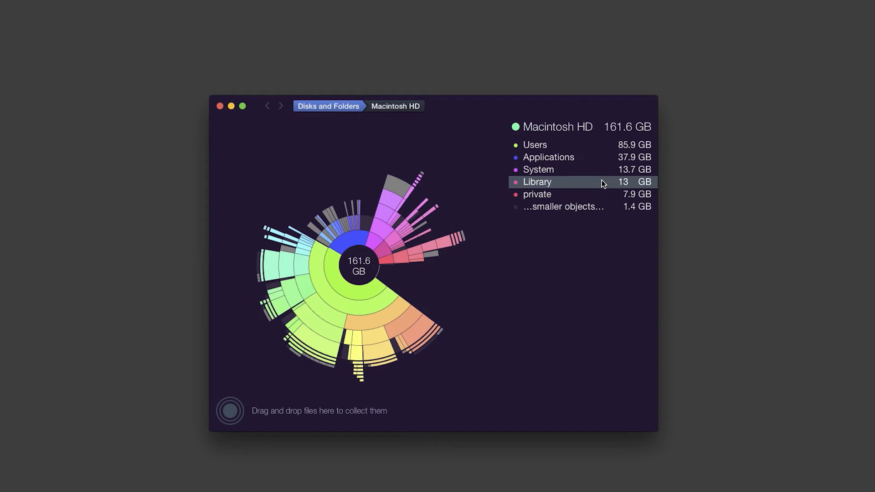
mouse_move(576, 173)
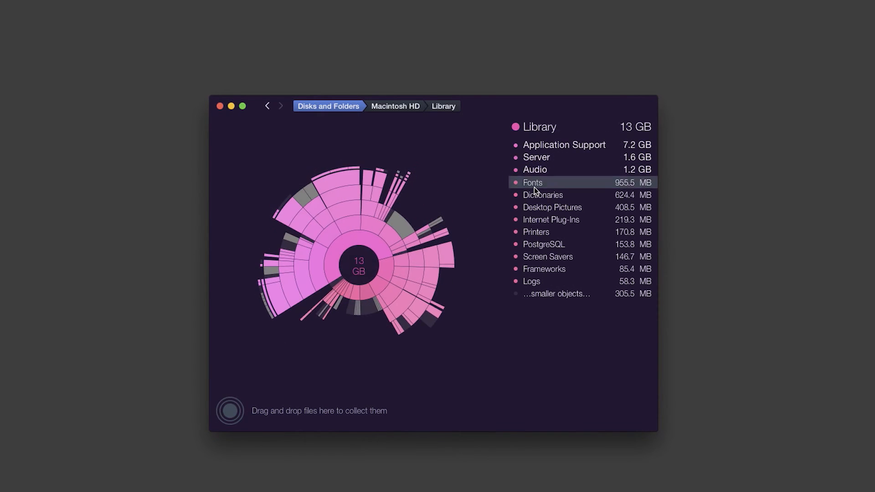
mouse_move(449, 134)
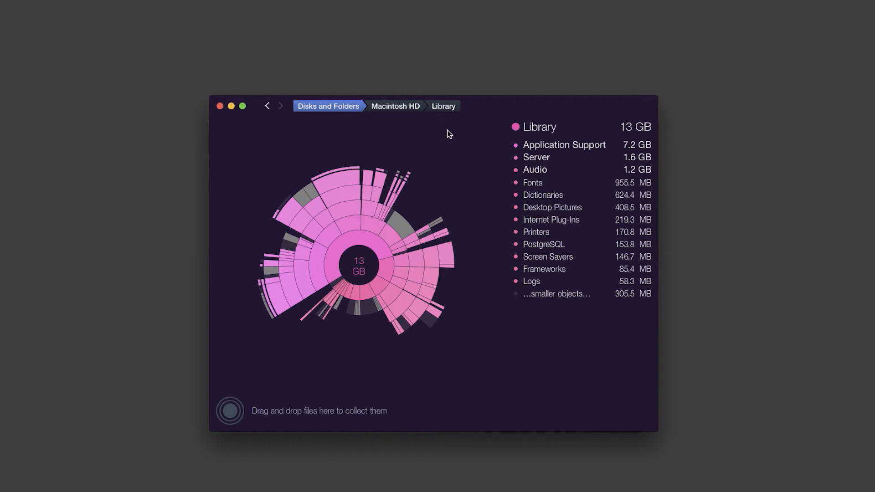
- Go back from Library to Macintosh HD, then to the list of all disks
click(395, 106)
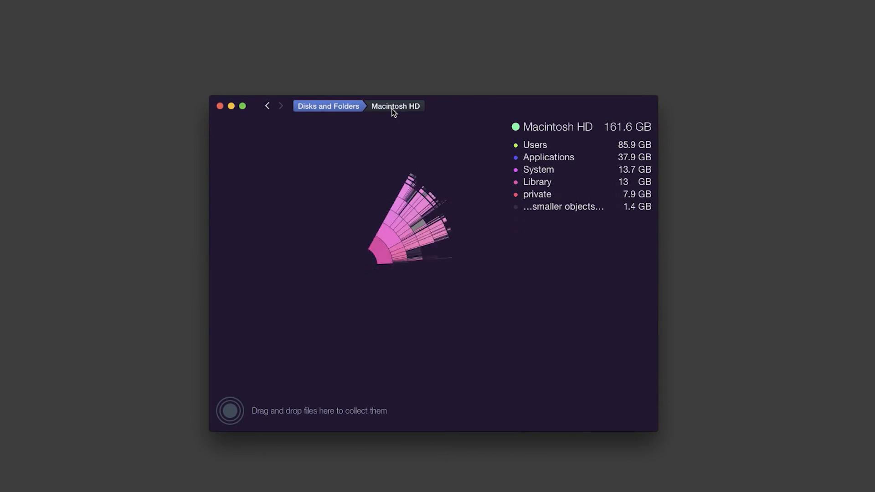
click(268, 106)
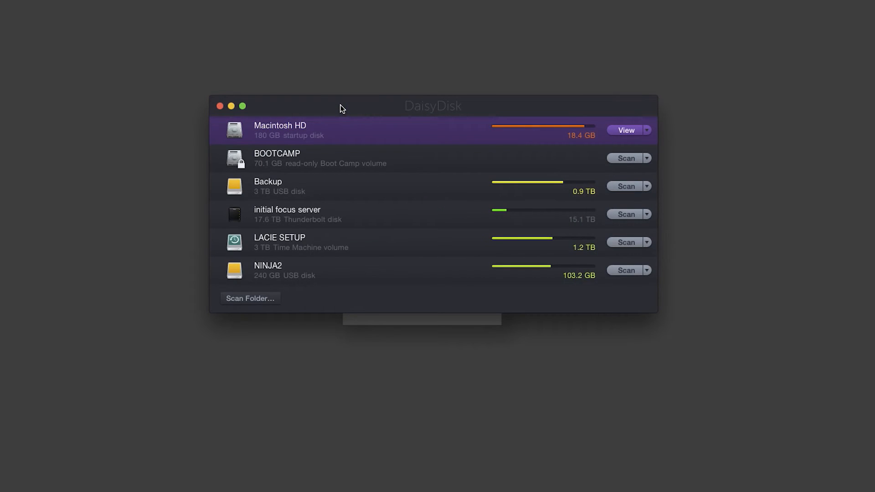
mouse_move(638, 146)
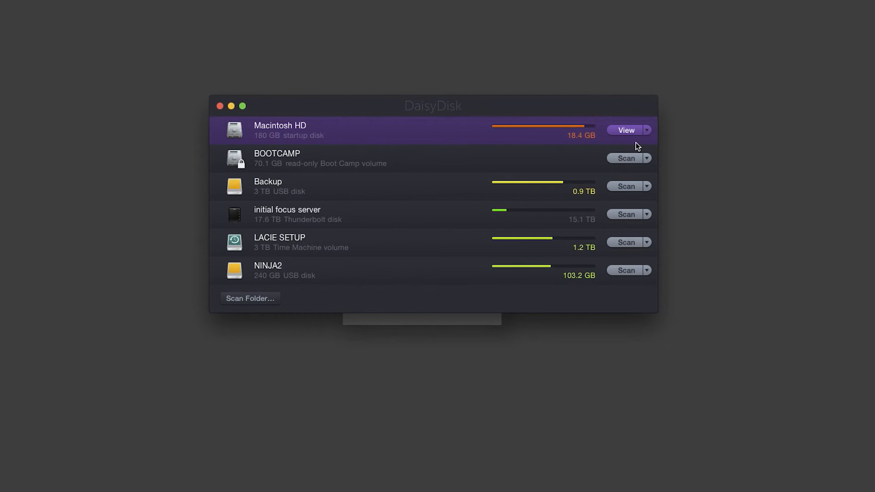
- Rescan Macintosh HD as Normal User, restoring 16 GB hidden space, then return to the disk list
click(647, 131)
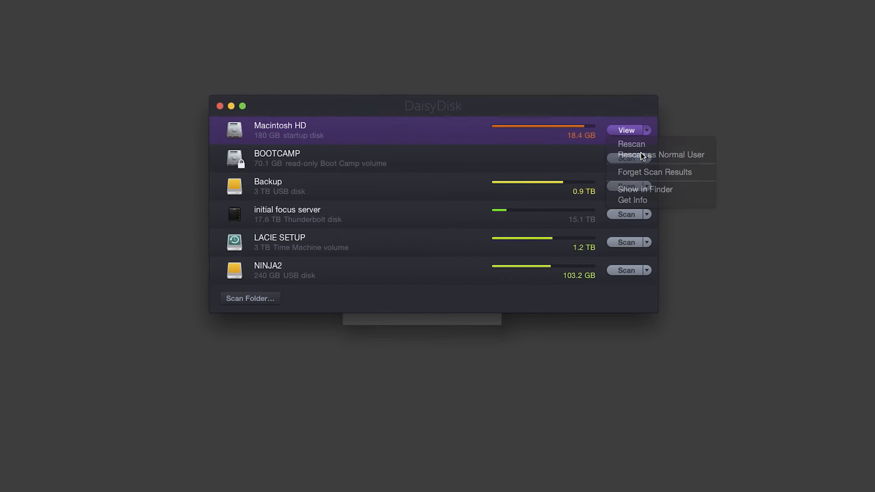
click(631, 144)
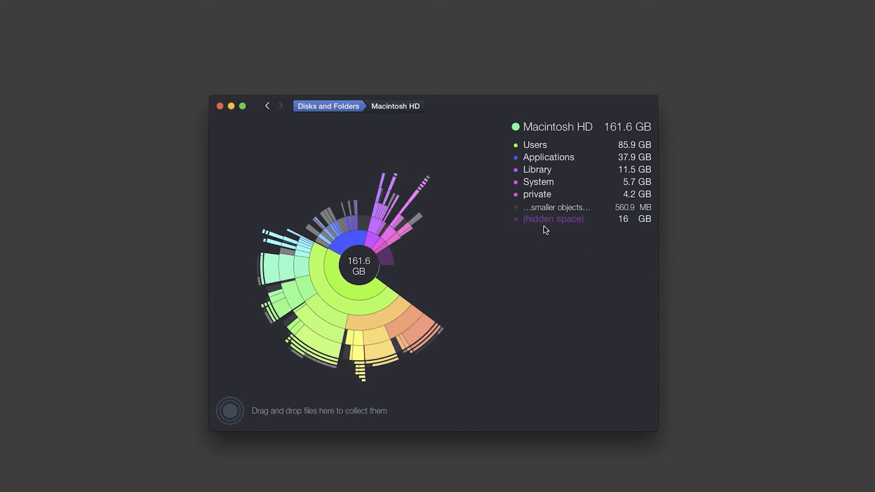
mouse_move(568, 229)
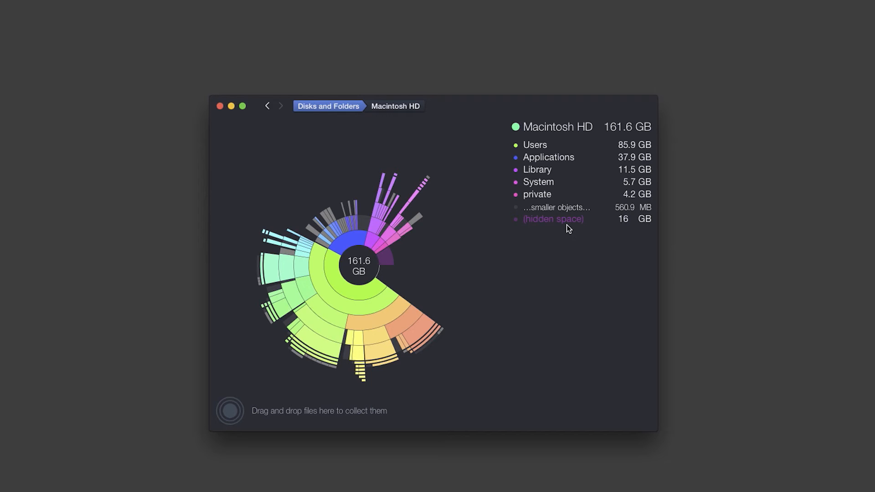
click(268, 106)
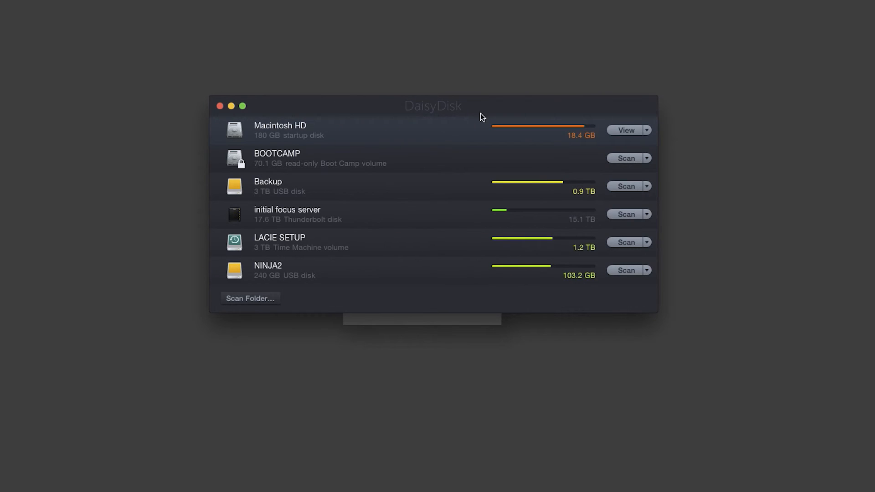
- Rescan Macintosh HD, return to the disk list, then Forget Scan Results for it
click(647, 130)
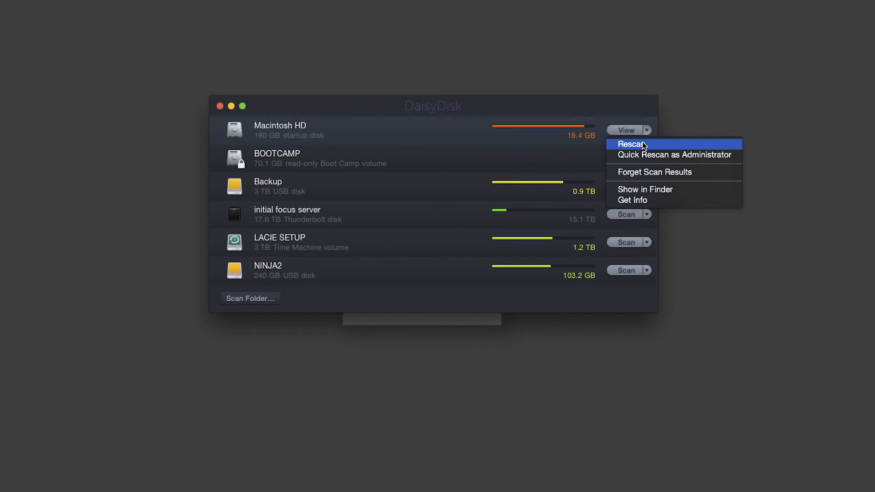
click(630, 144)
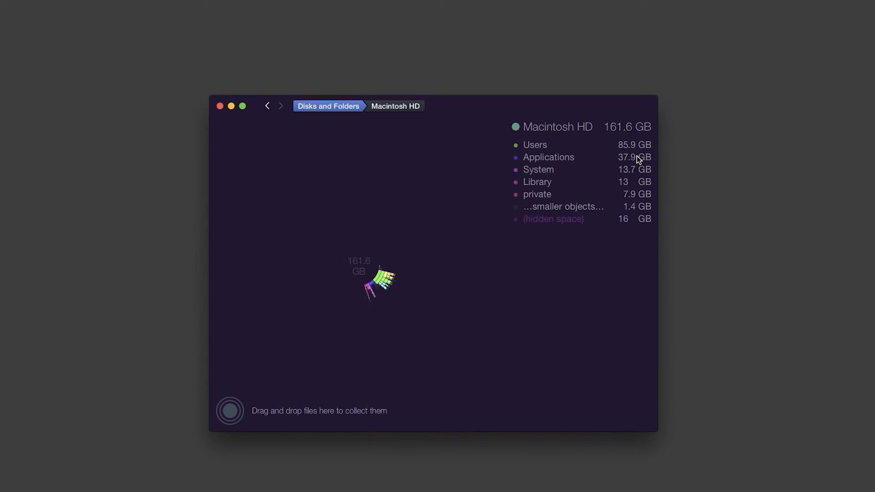
click(553, 219)
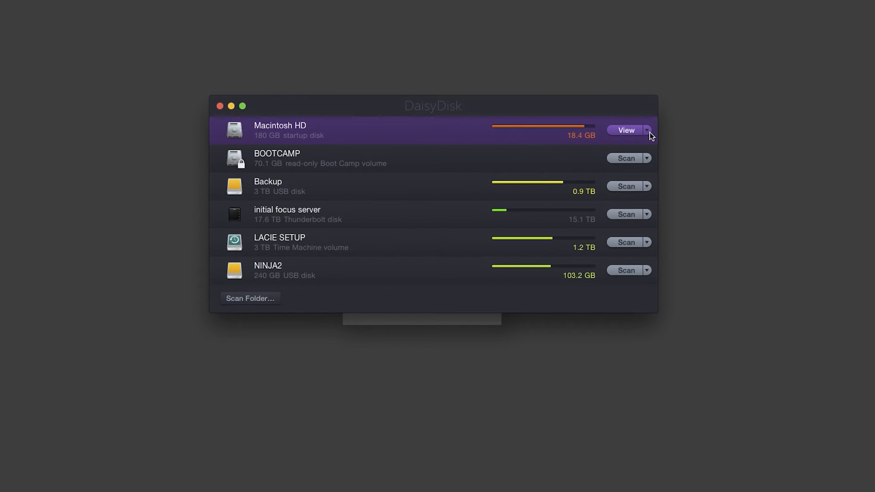
click(648, 130)
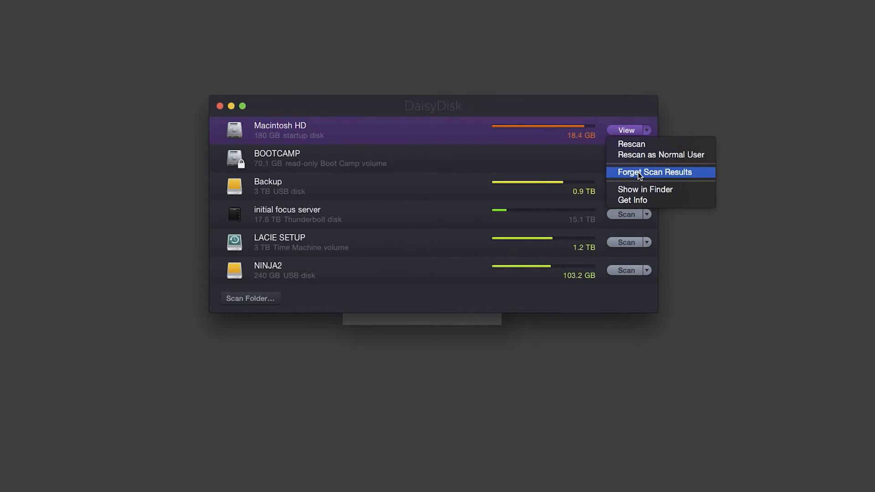
click(660, 172)
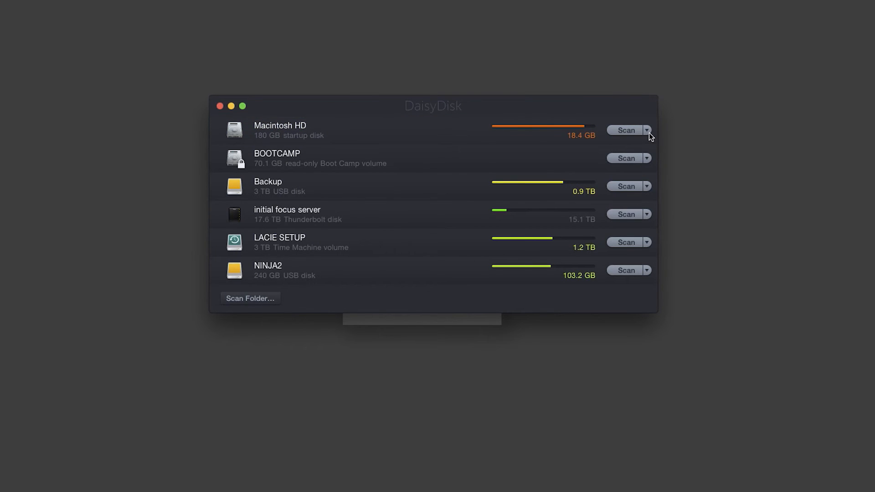
- Scan Macintosh HD as Administrator and view the results with no hidden space
click(647, 130)
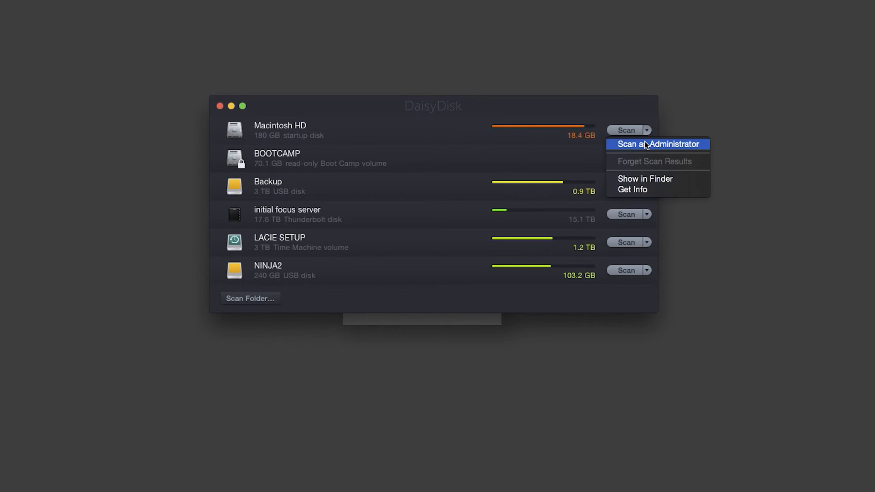
click(658, 144)
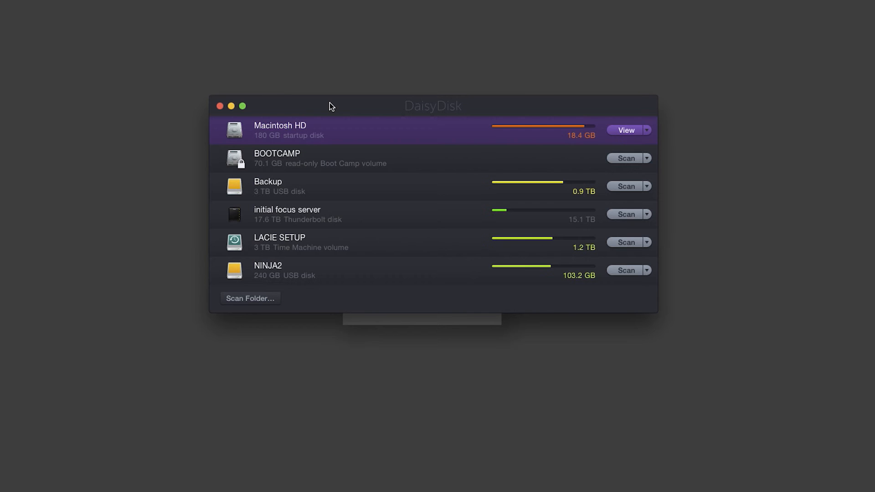
mouse_move(630, 137)
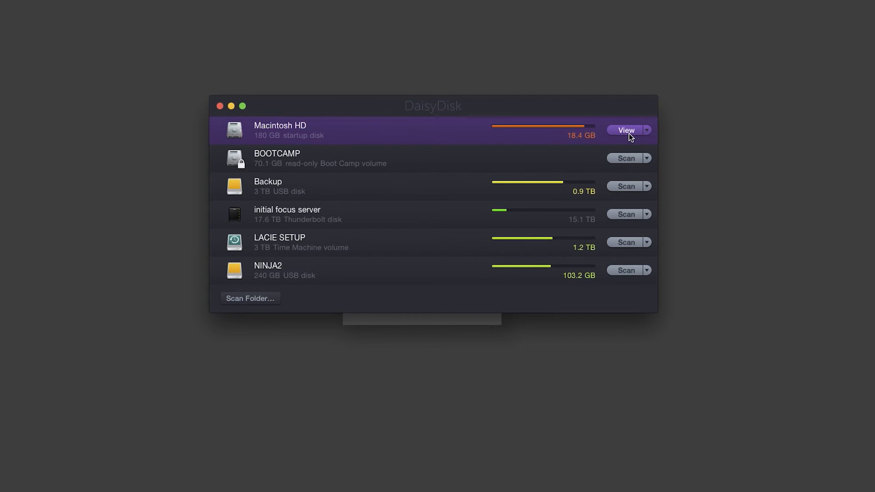
click(625, 130)
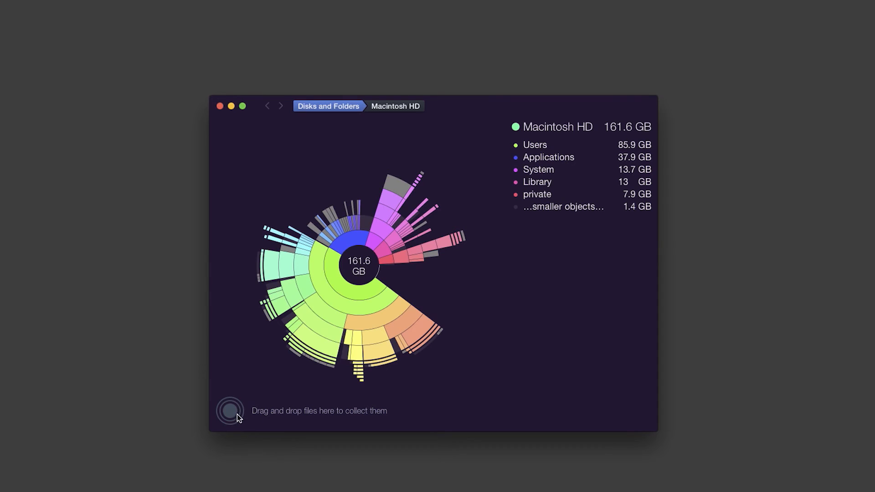
mouse_move(227, 404)
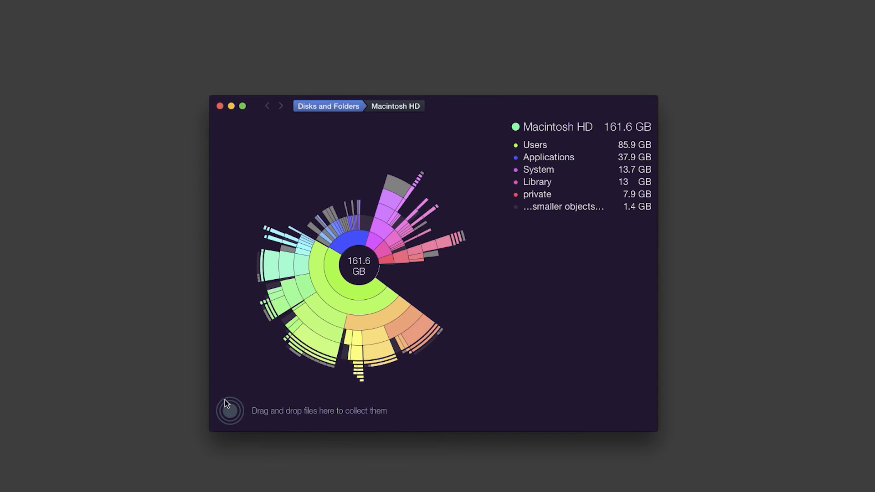
mouse_move(394, 421)
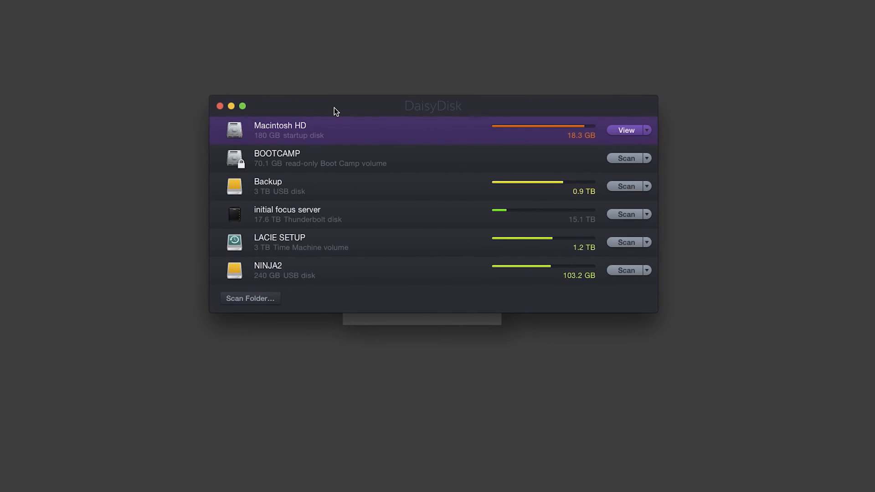
mouse_move(342, 111)
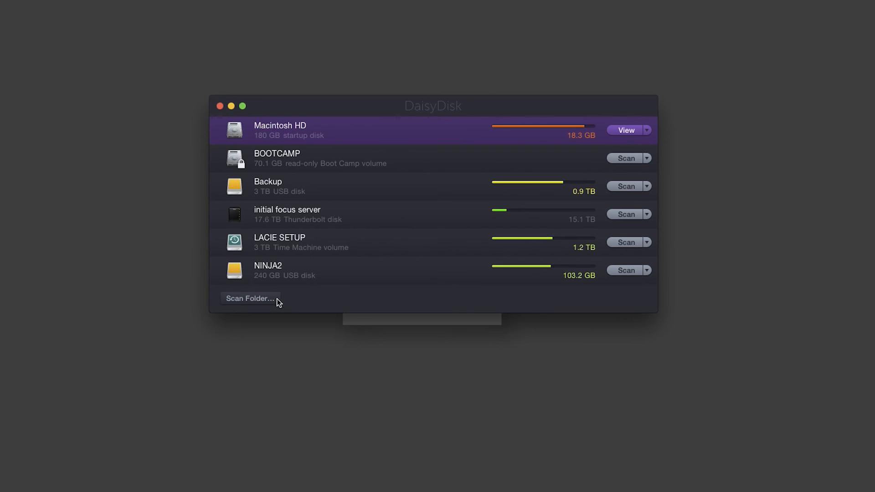
mouse_move(299, 303)
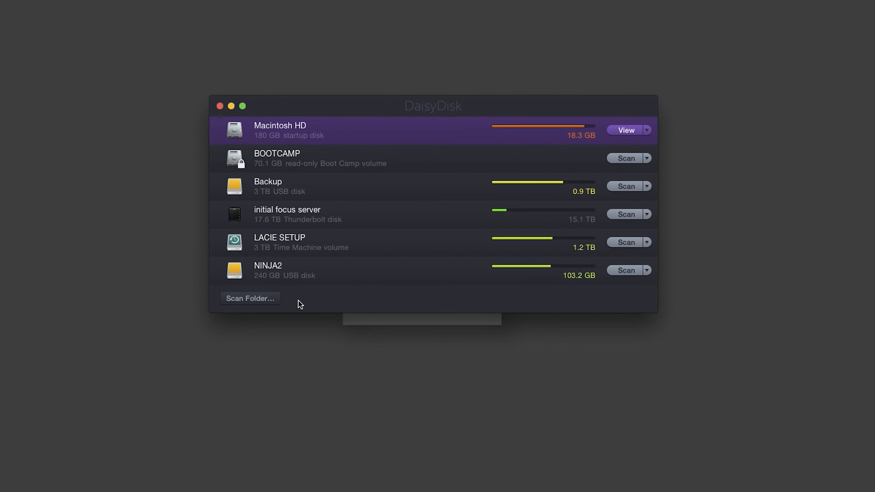